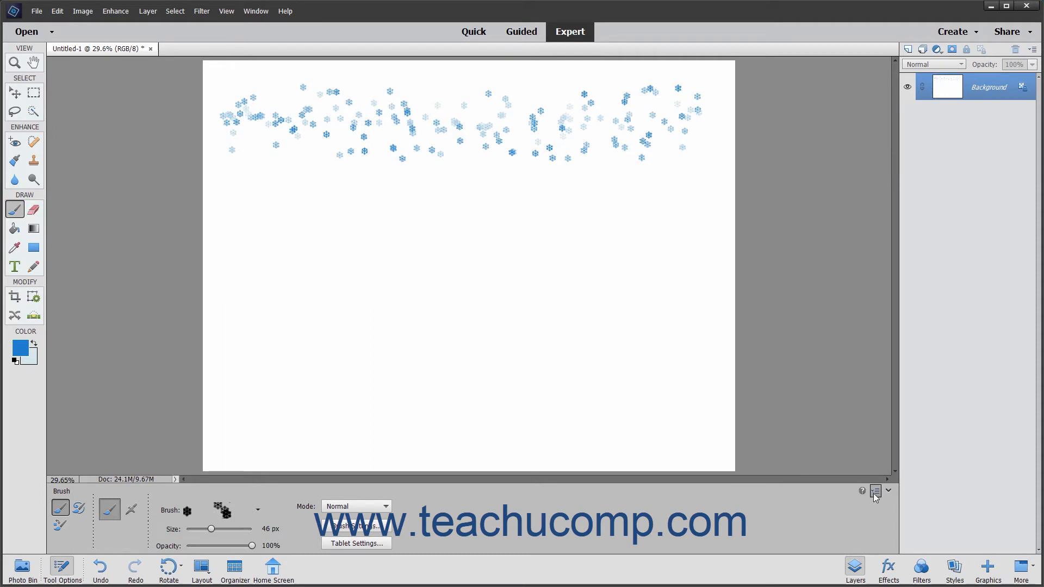
Reset the brush tool to its 13 px round default and paint a test stroke below the snowflakes.
{"action": "left_click", "coordinate": [875, 492]}
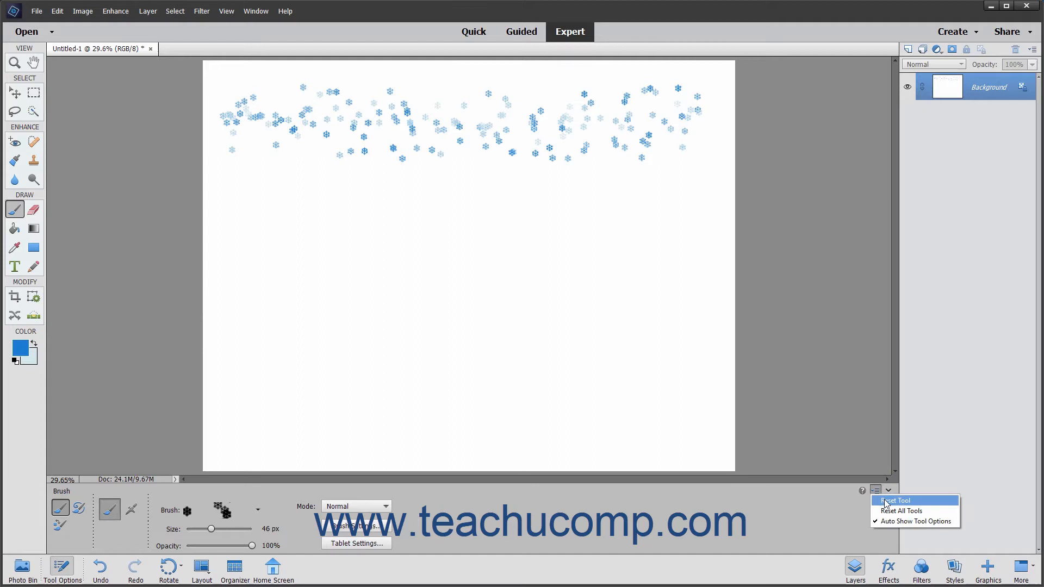
{"action": "left_click", "coordinate": [896, 500]}
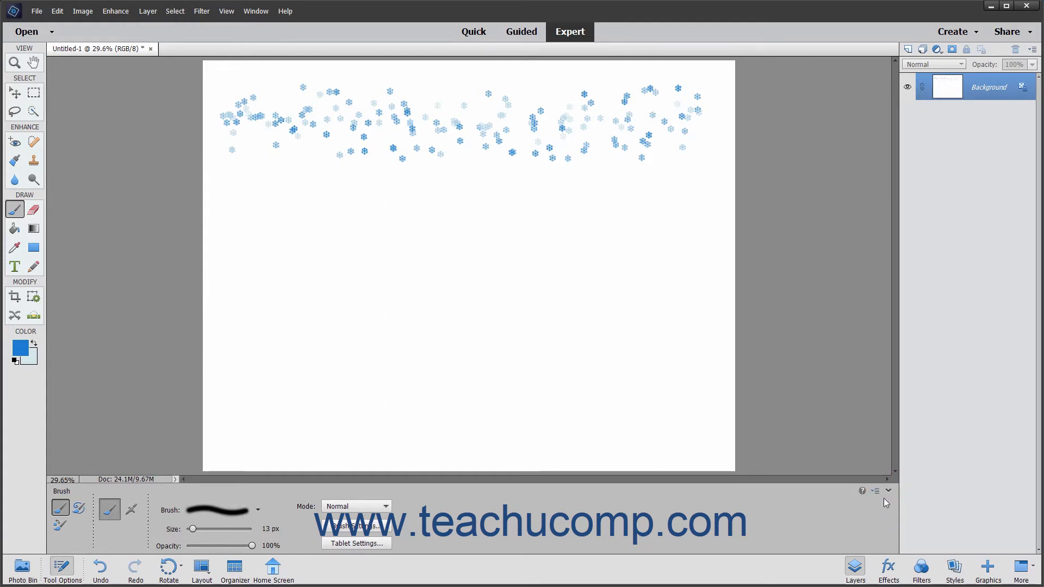
{"action": "left_click_drag", "start_coordinate": [244, 207], "coordinate": [302, 207]}
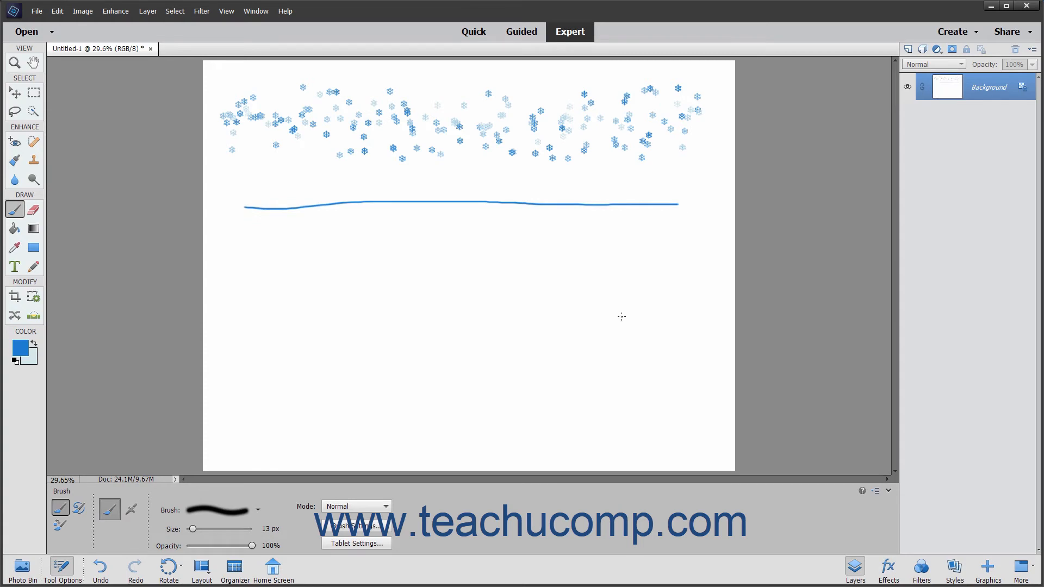
{"action": "mouse_move", "coordinate": [848, 486]}
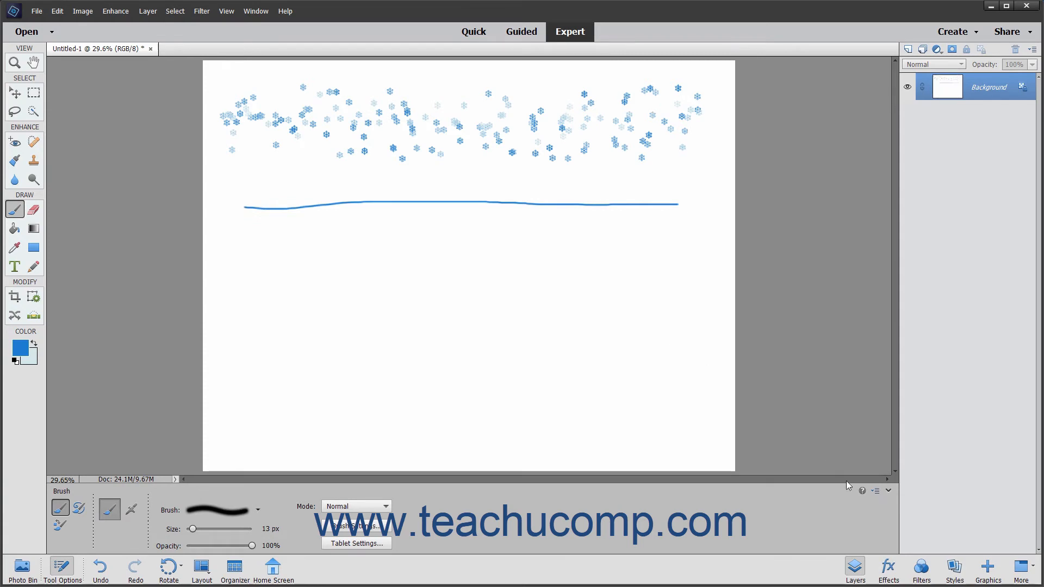
{"action": "left_click", "coordinate": [876, 490]}
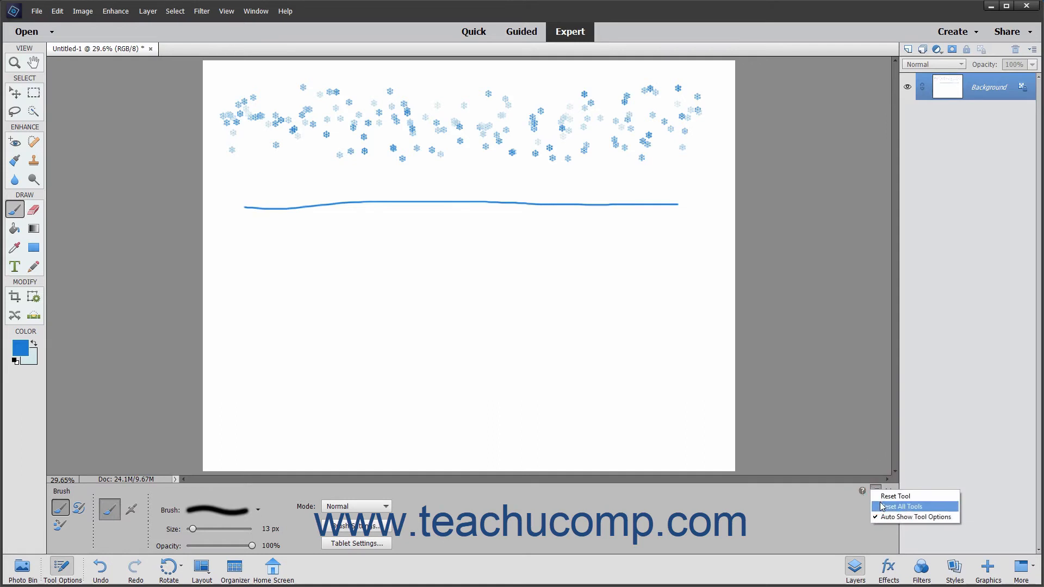
{"action": "left_click", "coordinate": [903, 506]}
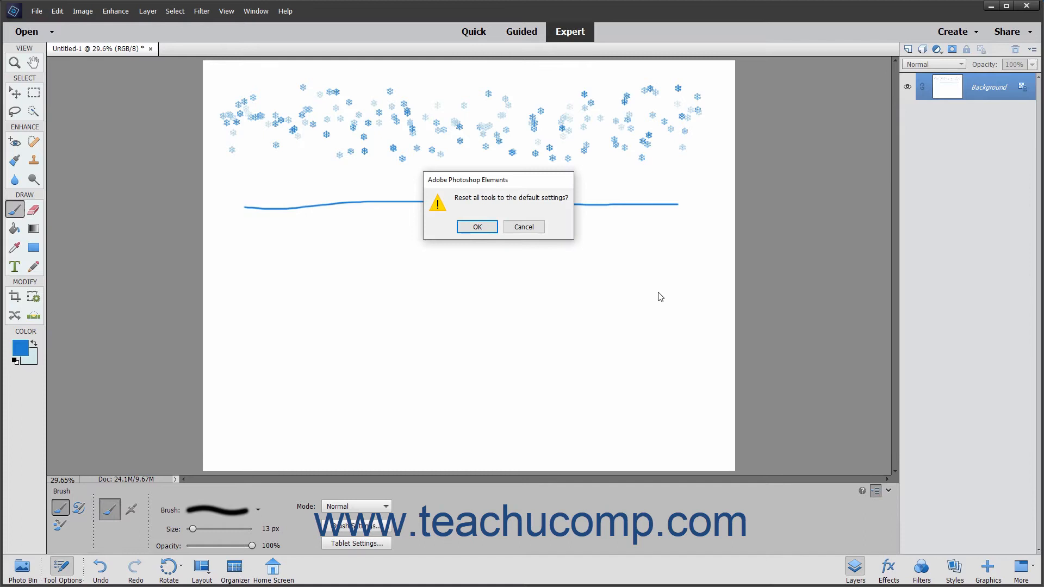
{"action": "mouse_move", "coordinate": [657, 291]}
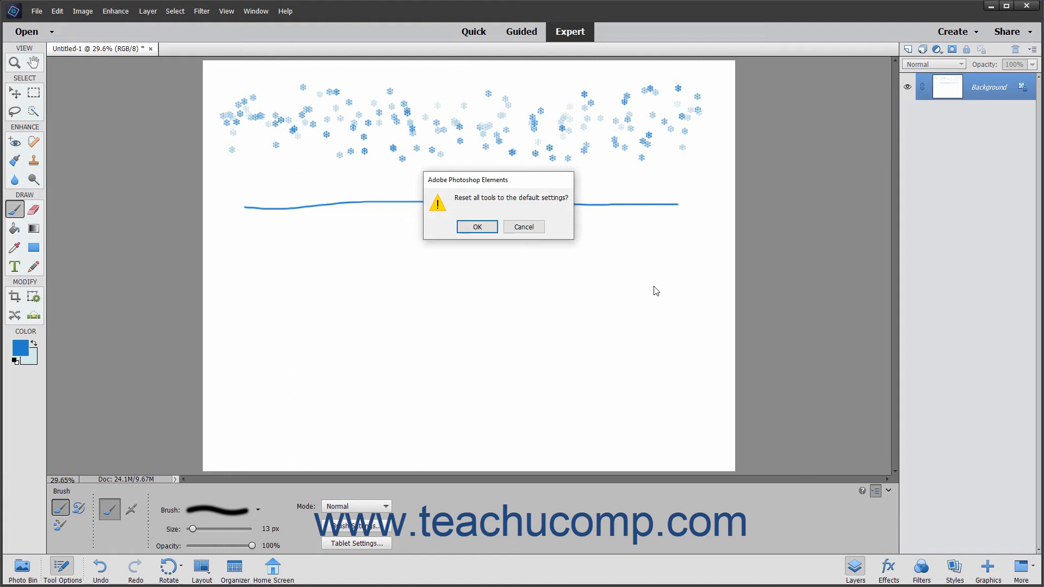
{"action": "mouse_move", "coordinate": [528, 228]}
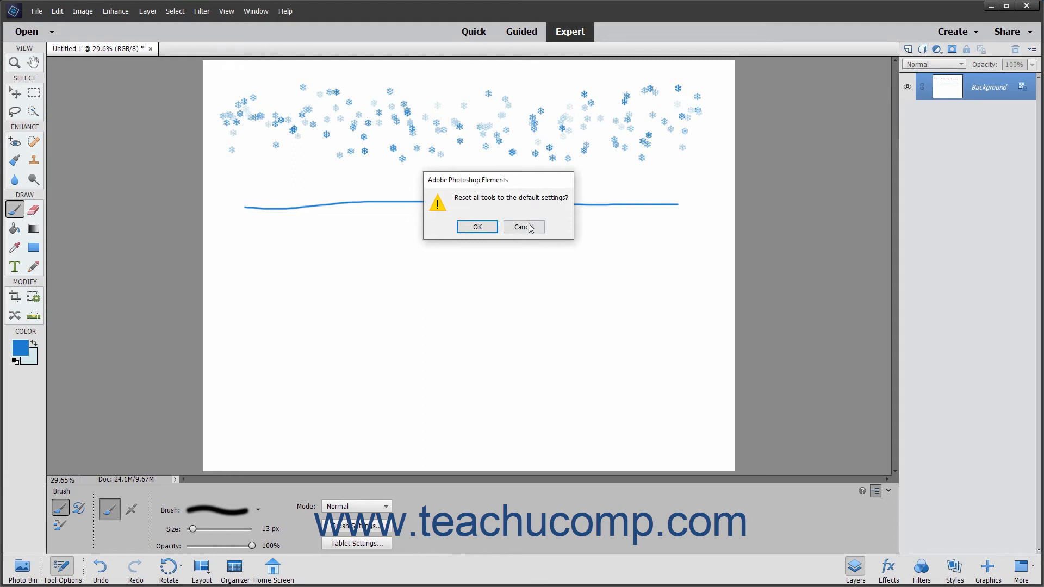
{"action": "left_click", "coordinate": [523, 226]}
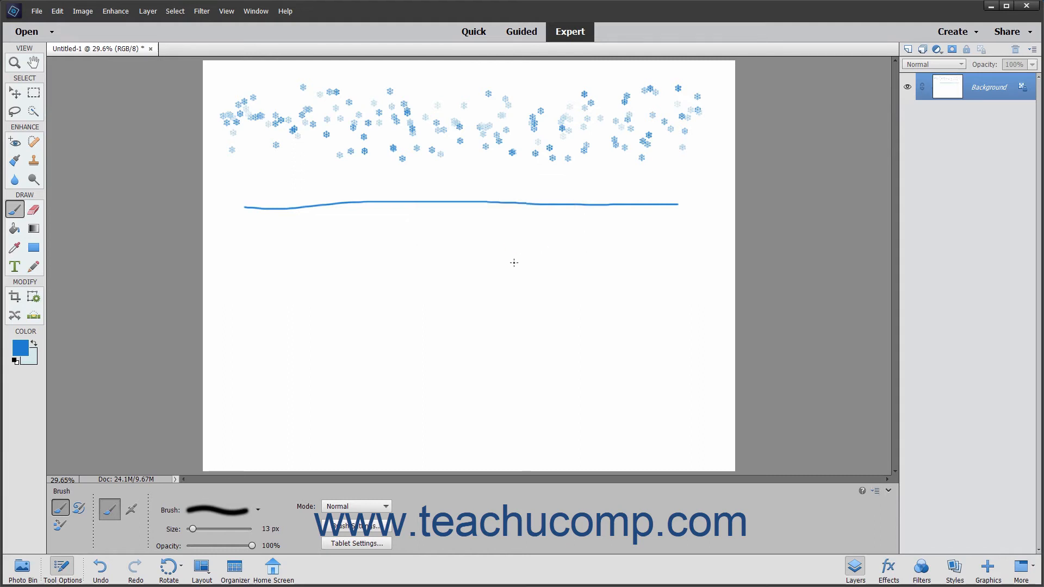
{"action": "mouse_move", "coordinate": [504, 272]}
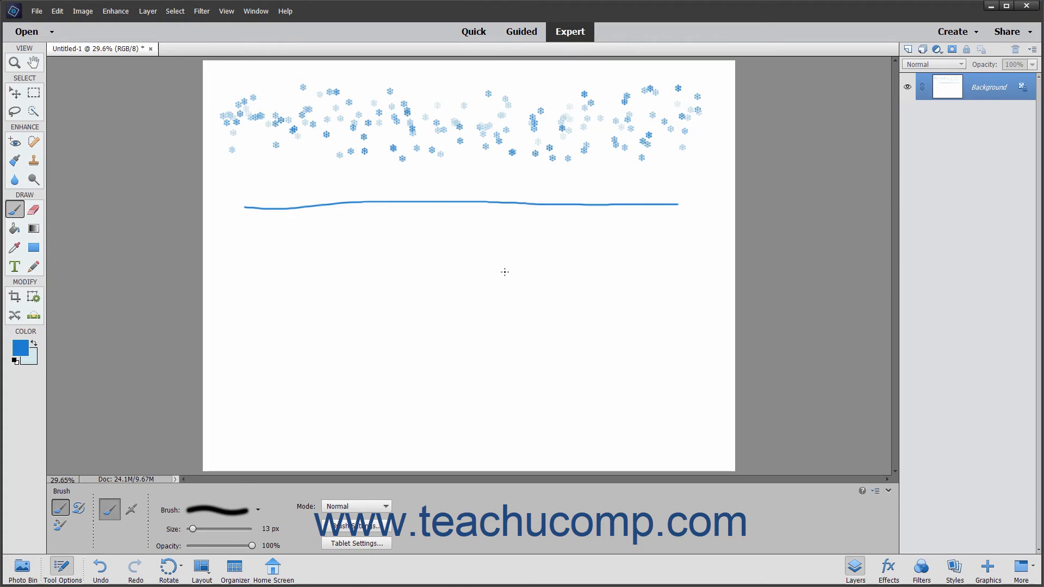
{"action": "mouse_move", "coordinate": [488, 278]}
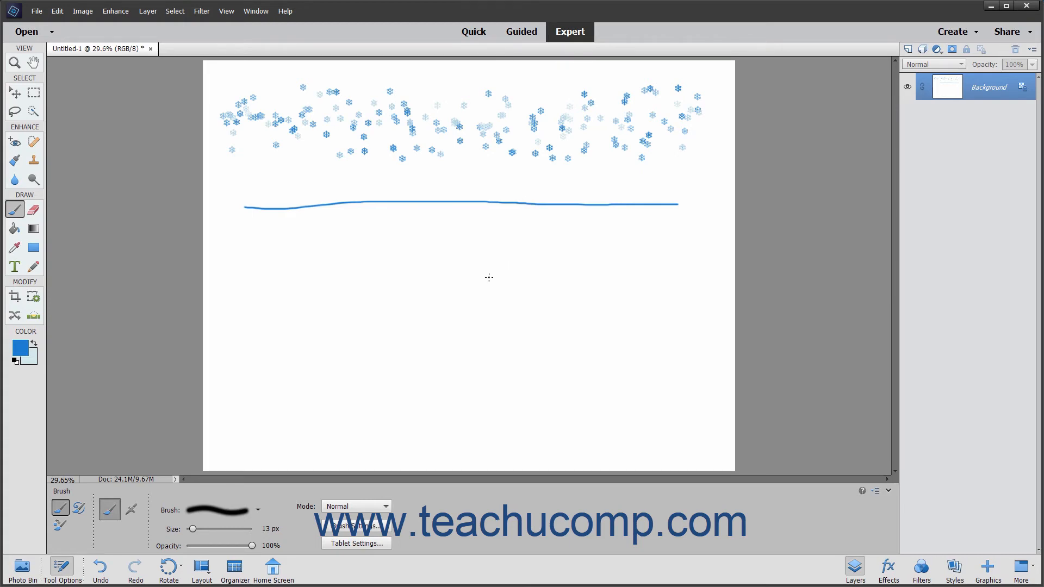
{"action": "mouse_move", "coordinate": [258, 510]}
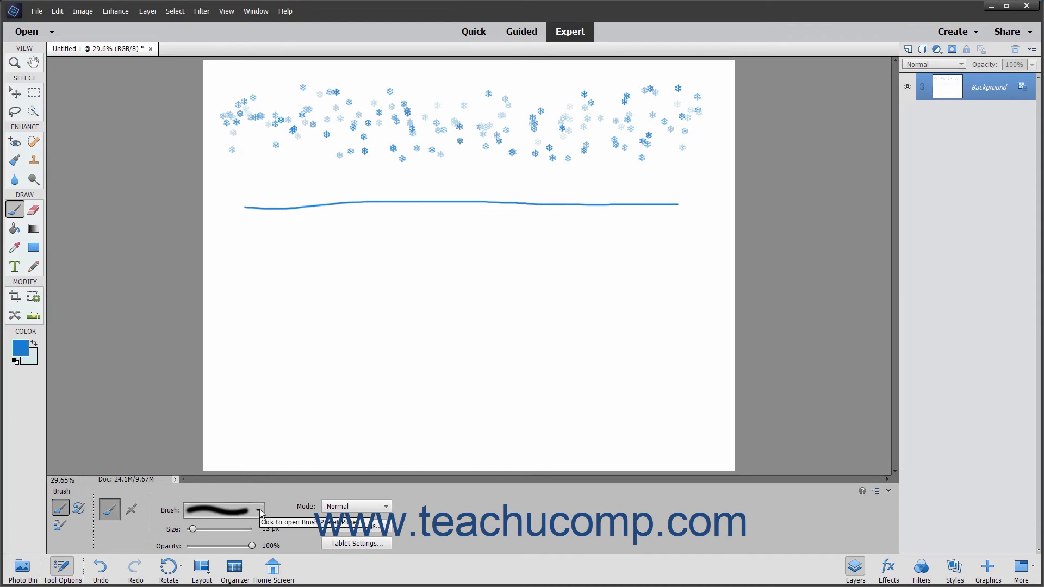
Reset the Brush picker library to default round brushes, declining to save the current set.
{"action": "left_click", "coordinate": [258, 510]}
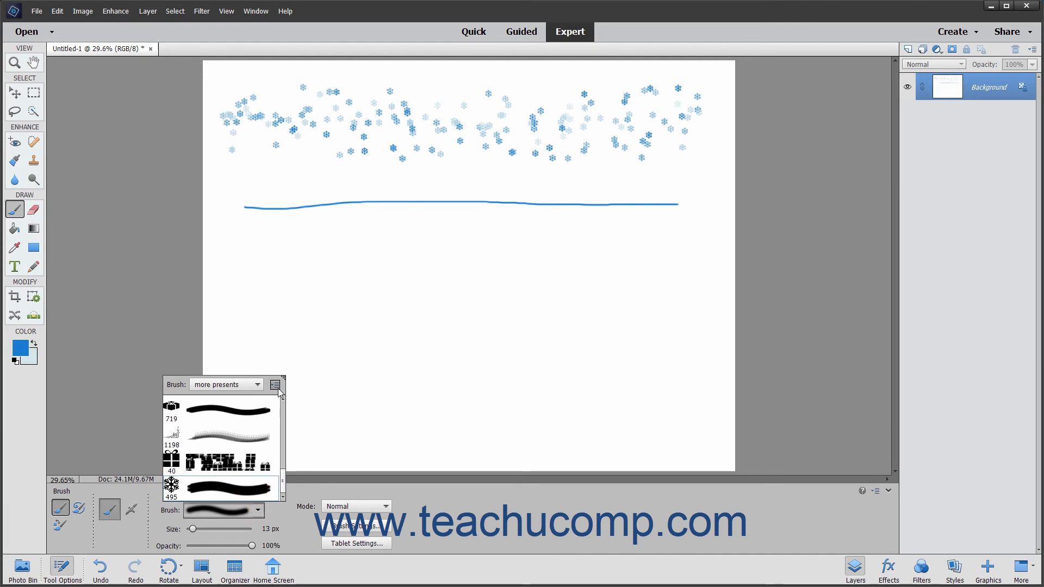
{"action": "left_click", "coordinate": [276, 385]}
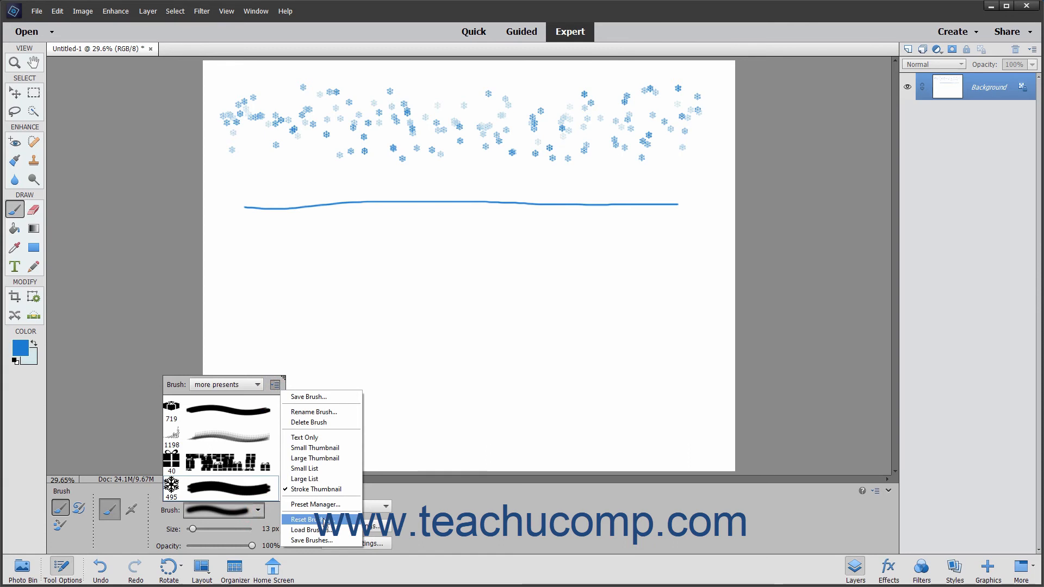
{"action": "left_click", "coordinate": [310, 519]}
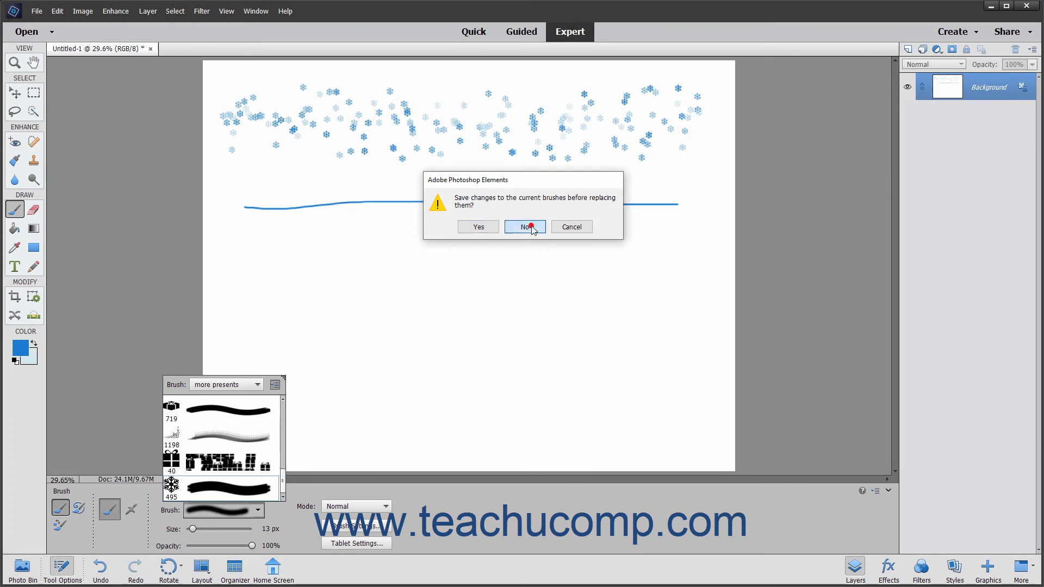
{"action": "left_click", "coordinate": [525, 226]}
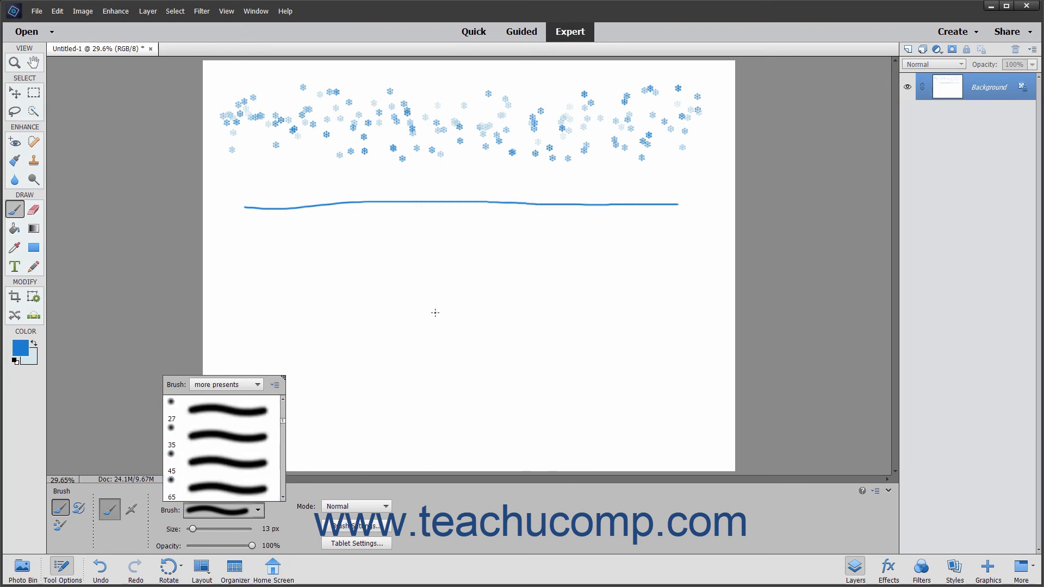